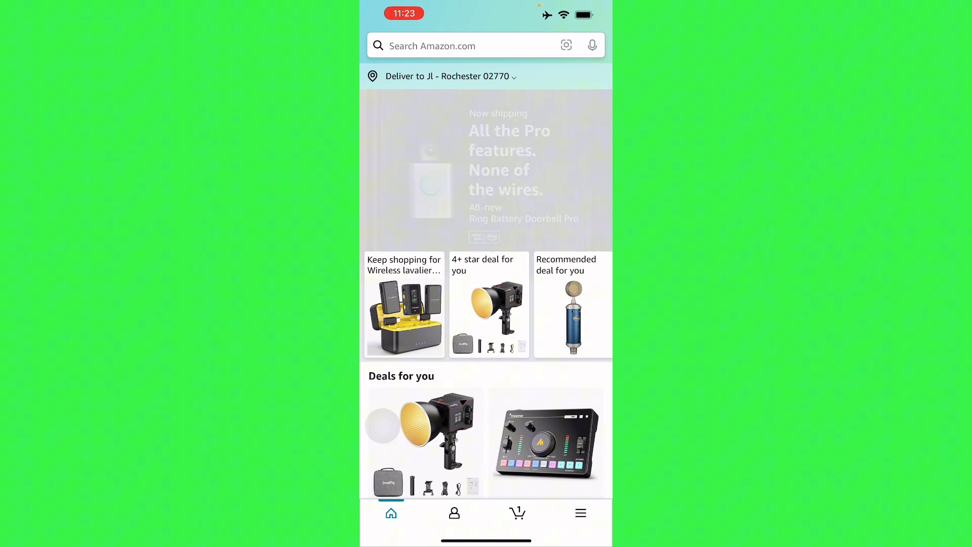
Go to the Amazon Pay payment settings and search for 'payment'
{"action": "scroll", "scroll_direction": "down", "scroll_amount": 3}
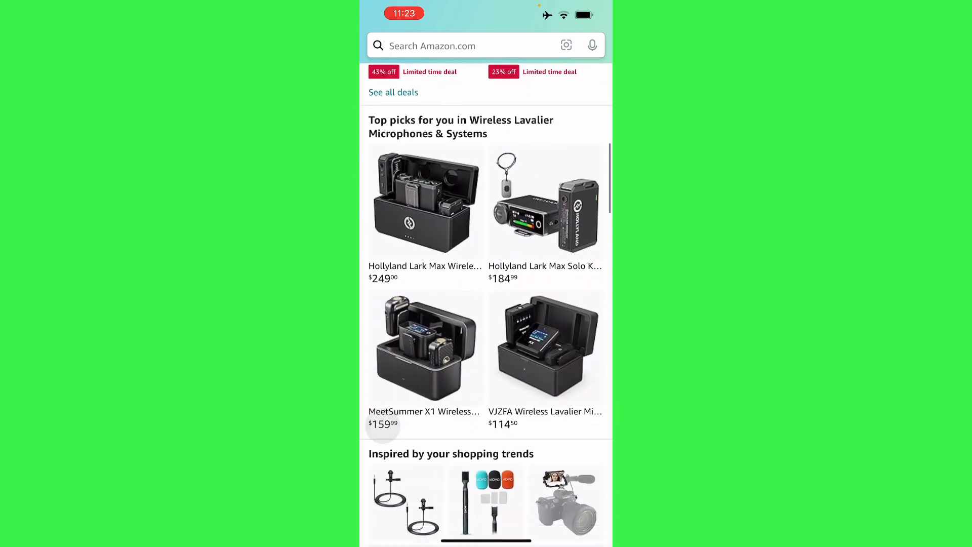
{"action": "scroll", "scroll_direction": "down", "scroll_amount": 3}
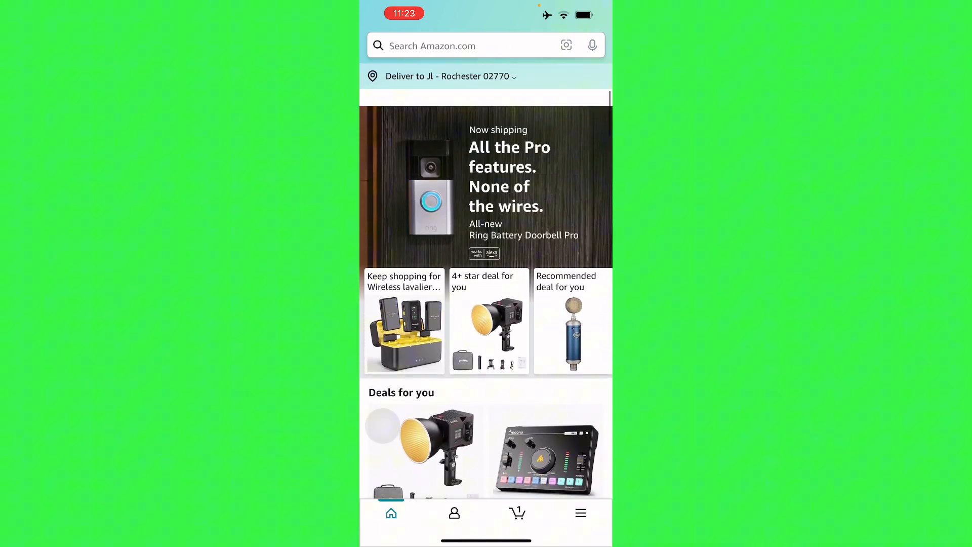
{"action": "scroll", "scroll_direction": "up", "scroll_amount": 3}
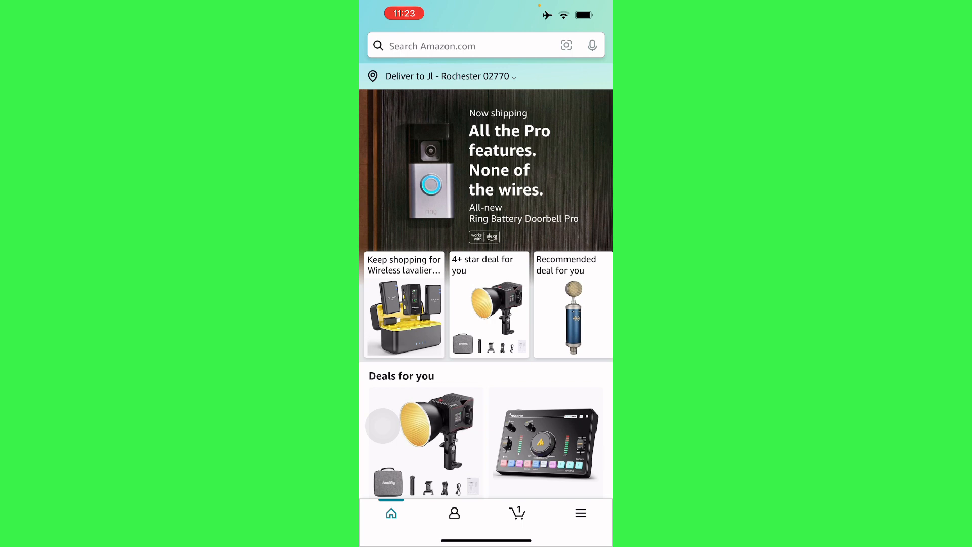
{"action": "left_click", "coordinate": [580, 513]}
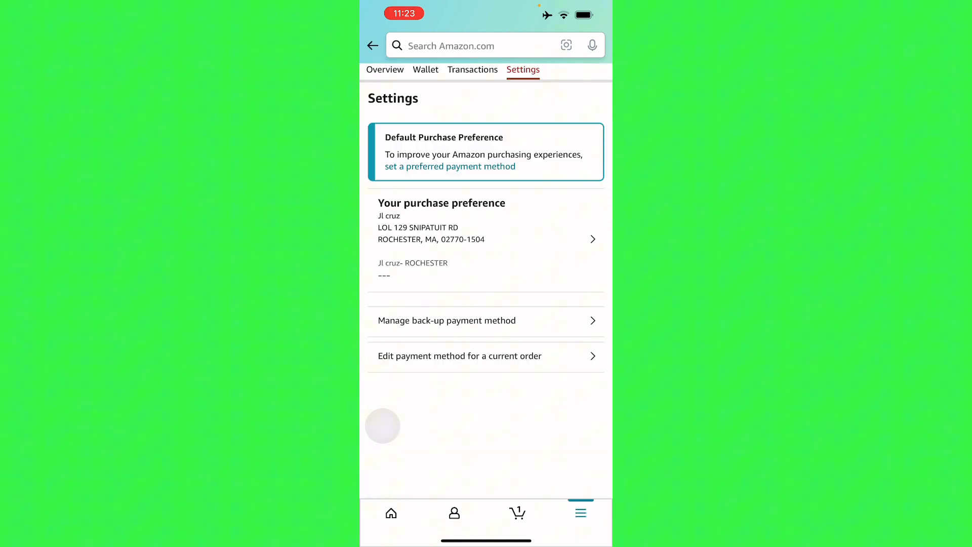
{"action": "scroll", "scroll_direction": "down", "scroll_amount": 3}
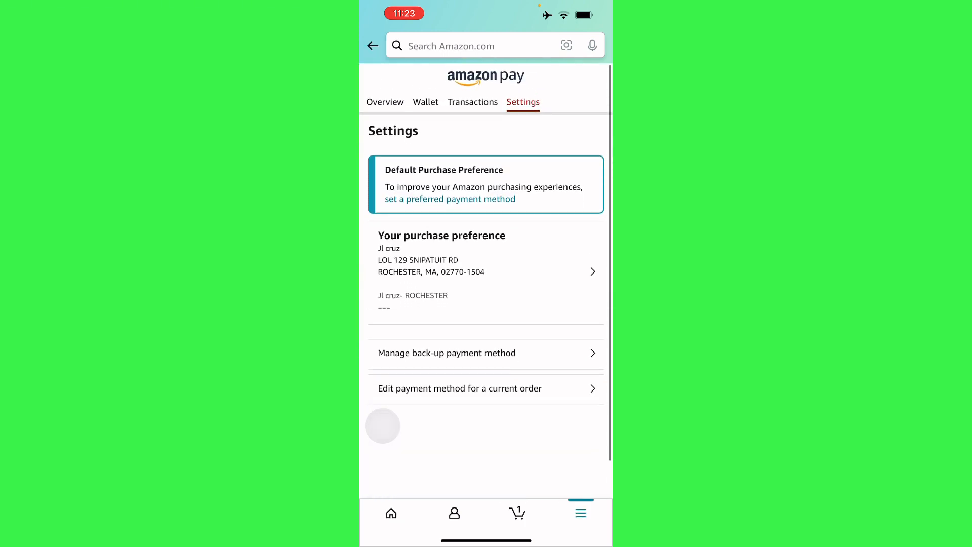
{"action": "type", "text": "payment"}
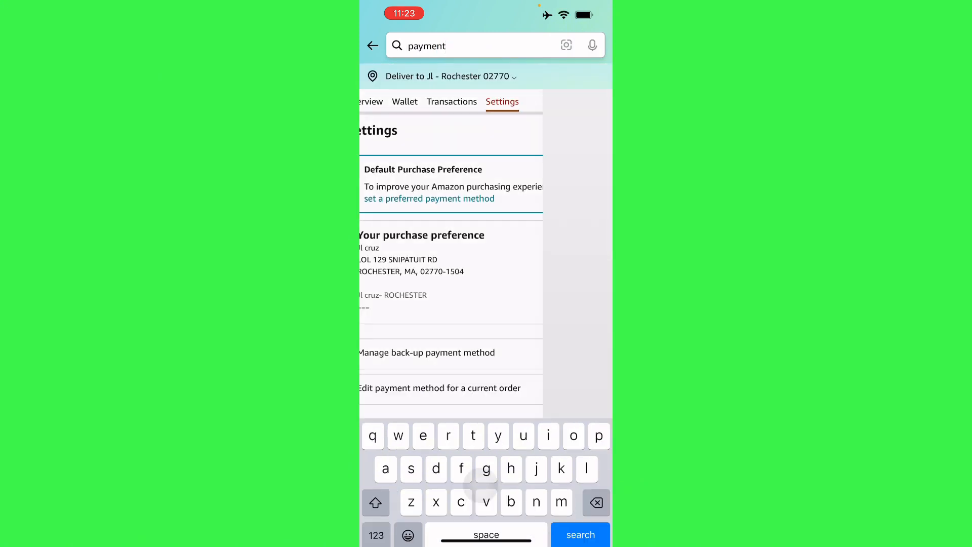
Cancel the 'payment' search and scroll back up the payment settings page
{"action": "left_click", "coordinate": [580, 534]}
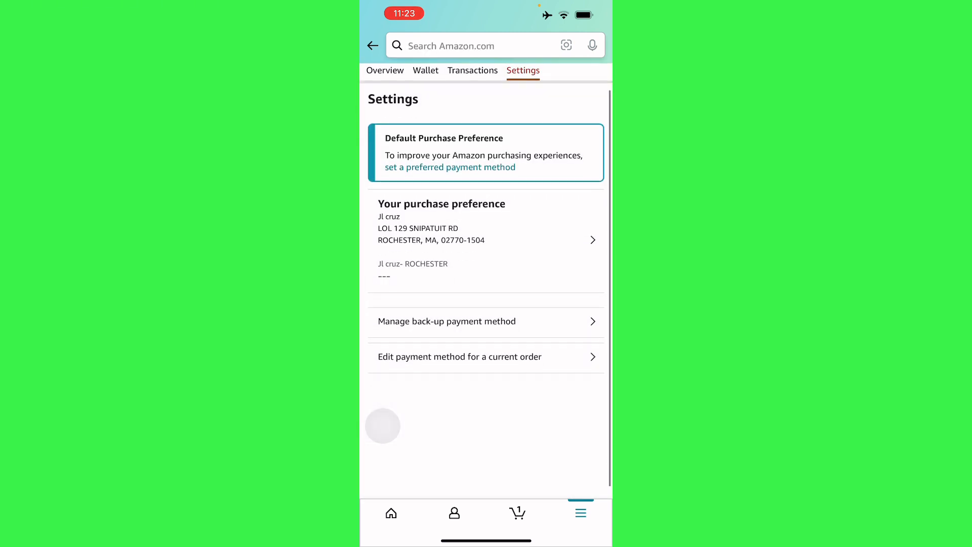
{"action": "scroll", "scroll_direction": "up", "scroll_amount": 3}
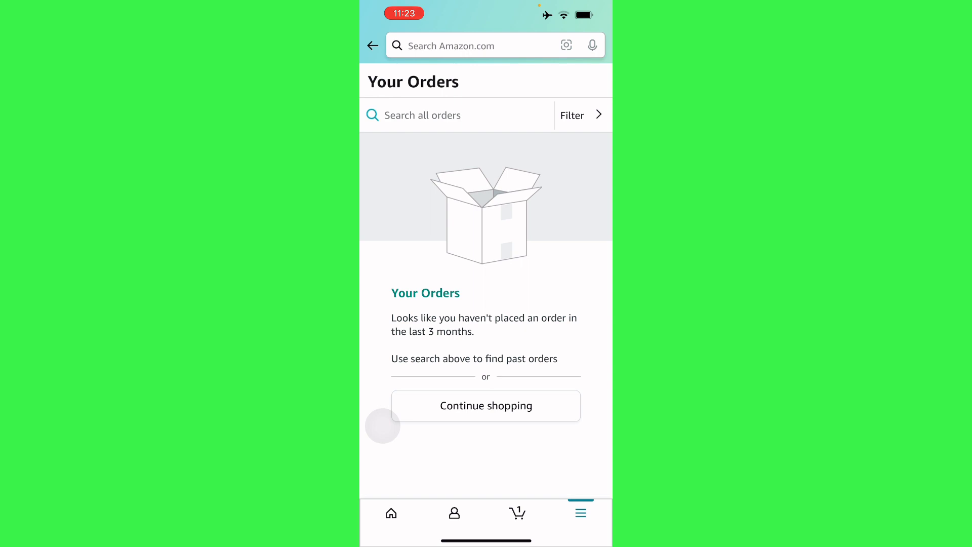
Scroll Your Orders, which shows no orders from the last 3 months
{"action": "scroll", "scroll_direction": "up", "scroll_amount": 3}
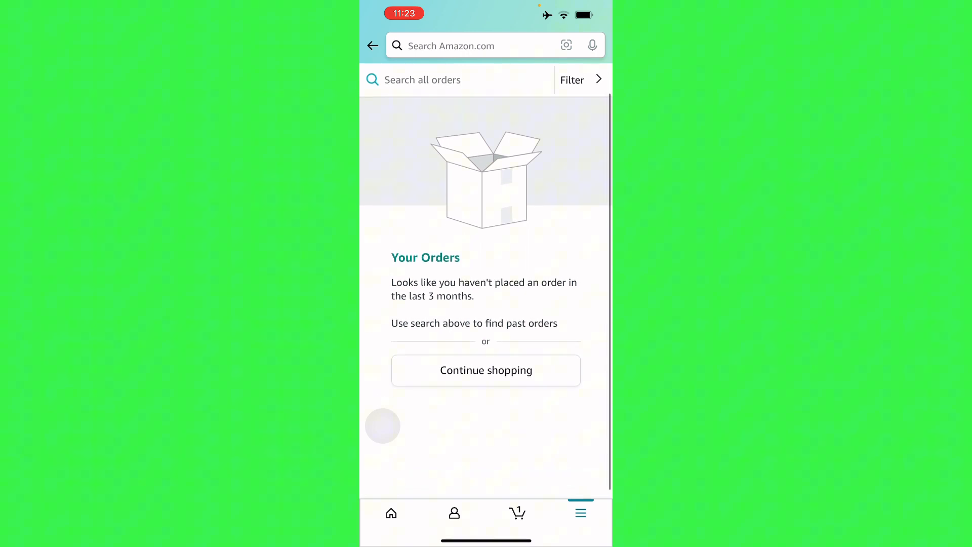